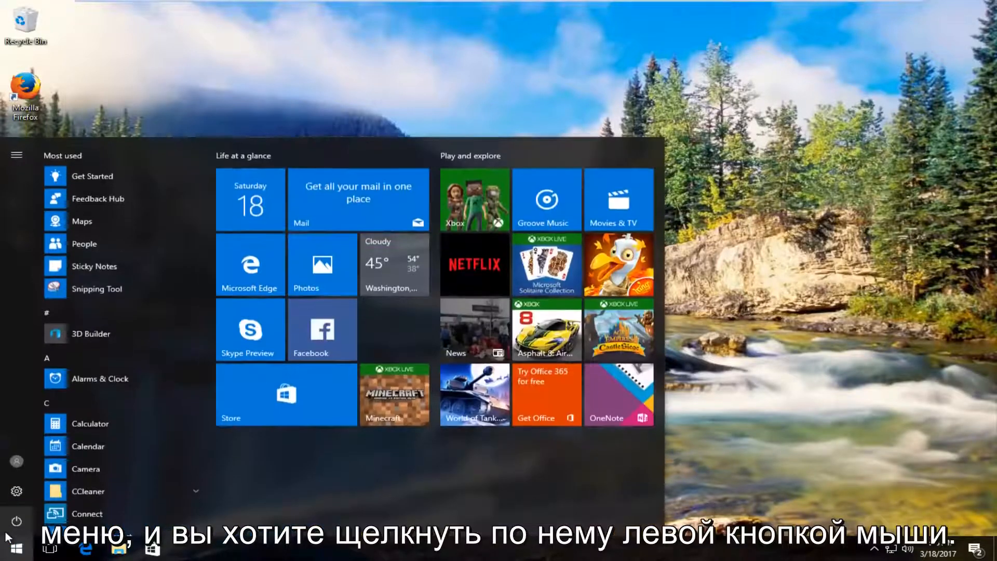
{"action": "mouse_move", "coordinate": [17, 521]}
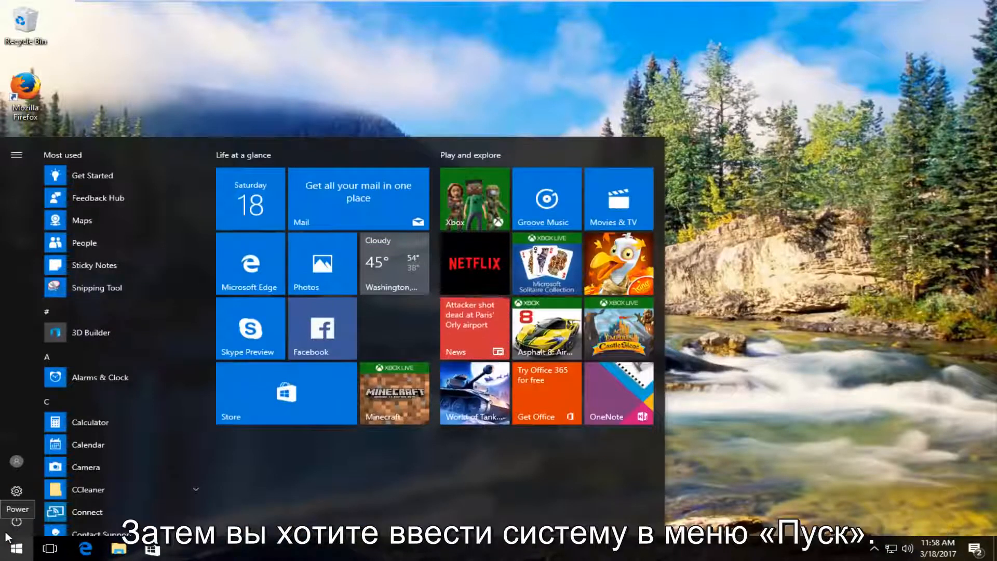
Search the Start menu for 'system'.
{"action": "type", "text": "system"}
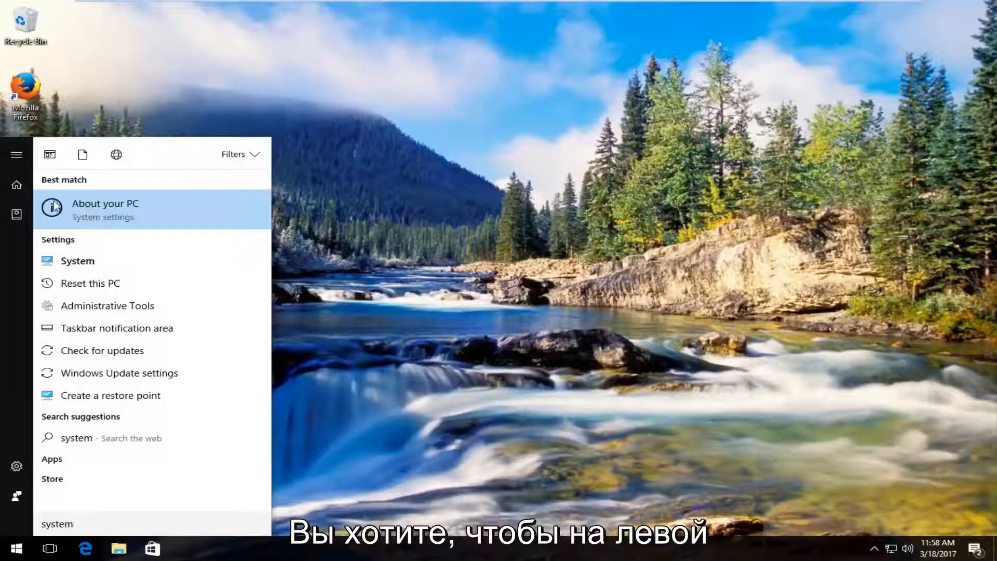
Open About your PC and scroll down to Related settings.
{"action": "left_click", "coordinate": [105, 210]}
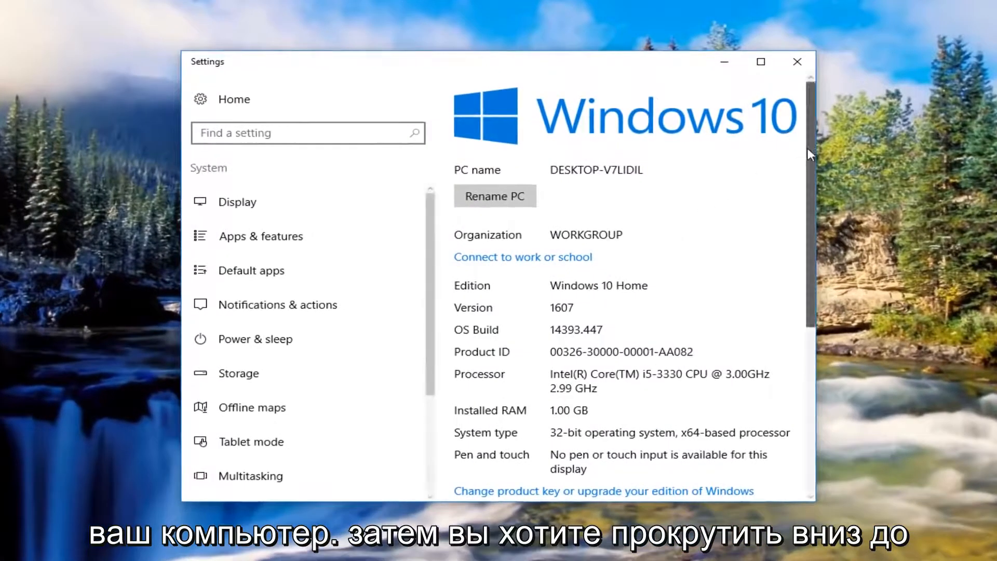
{"action": "scroll", "scroll_direction": "down", "scroll_amount": 3}
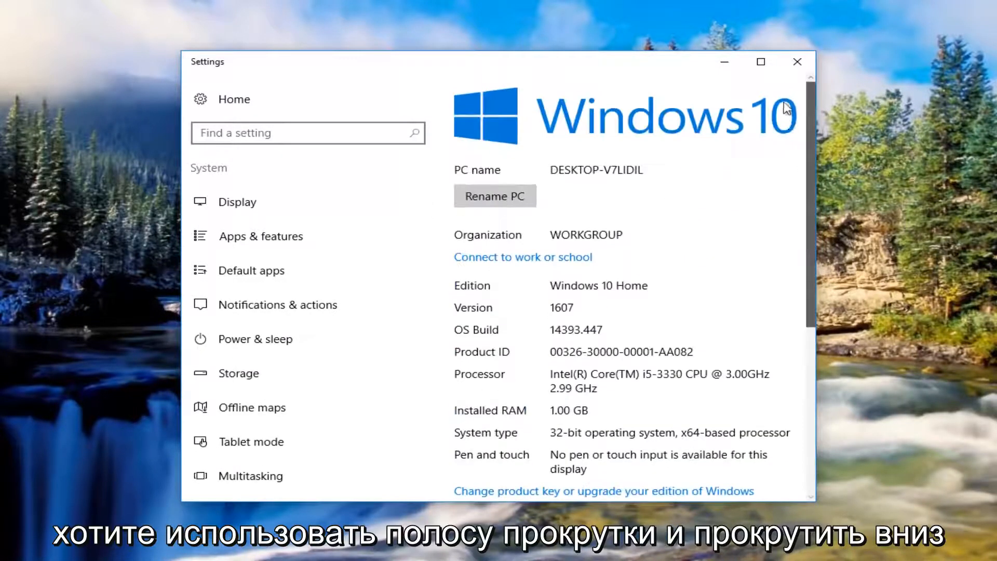
{"action": "scroll", "scroll_direction": "down", "scroll_amount": 3}
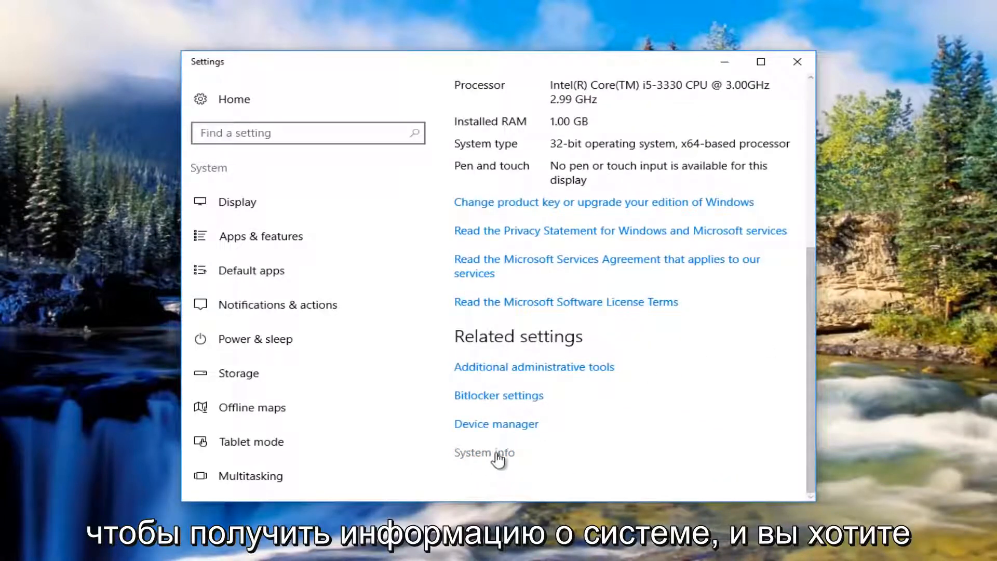
Open System info and its Advanced system settings.
{"action": "left_click", "coordinate": [483, 452]}
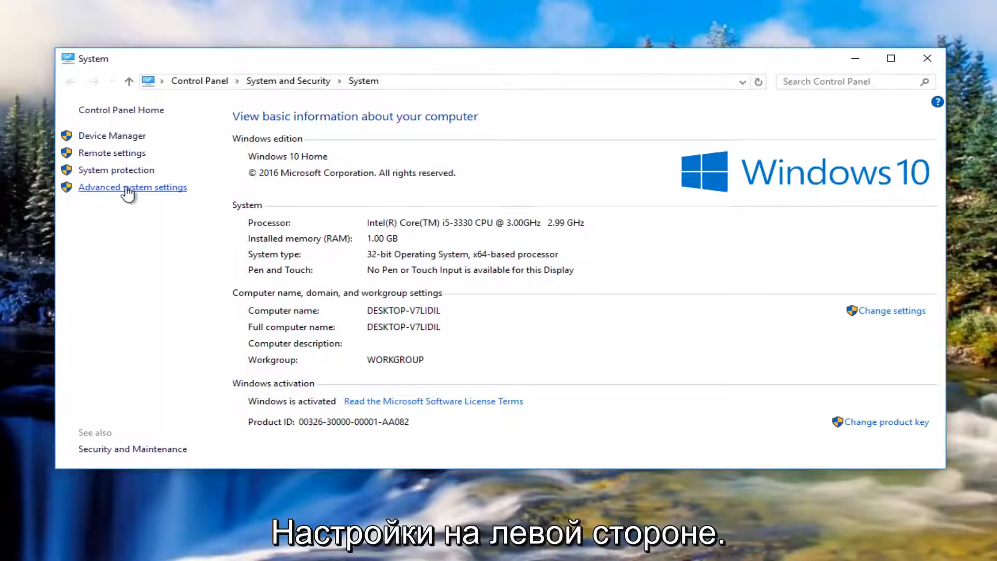
{"action": "left_click", "coordinate": [132, 187]}
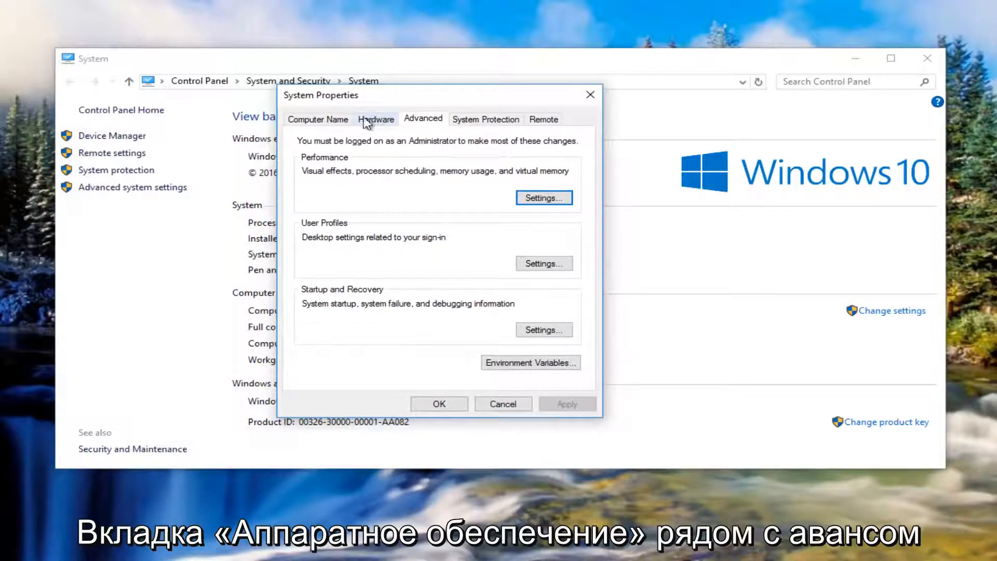
Set Device Installation Settings to No, then close the dialogs and System window.
{"action": "left_click", "coordinate": [375, 119]}
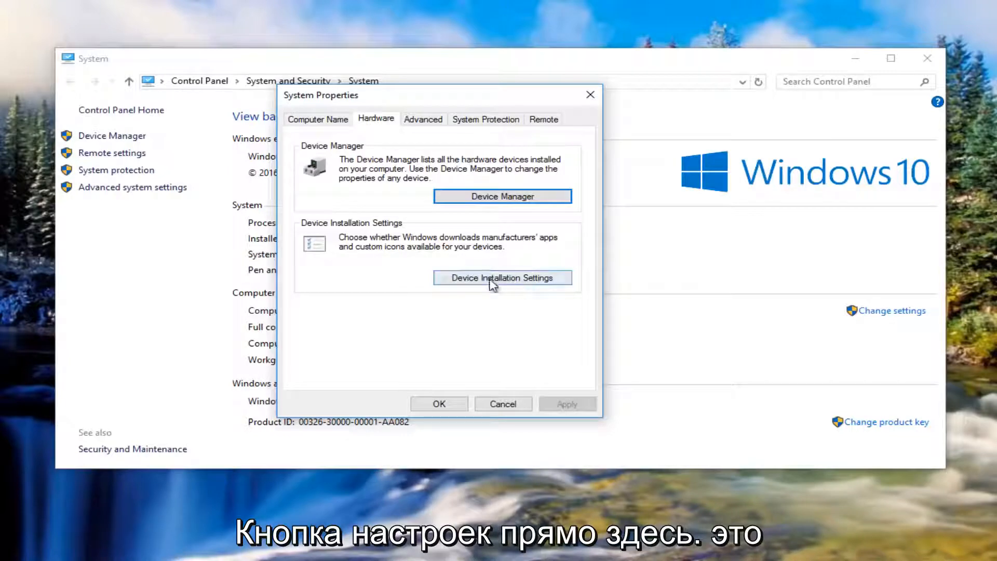
{"action": "left_click", "coordinate": [502, 277]}
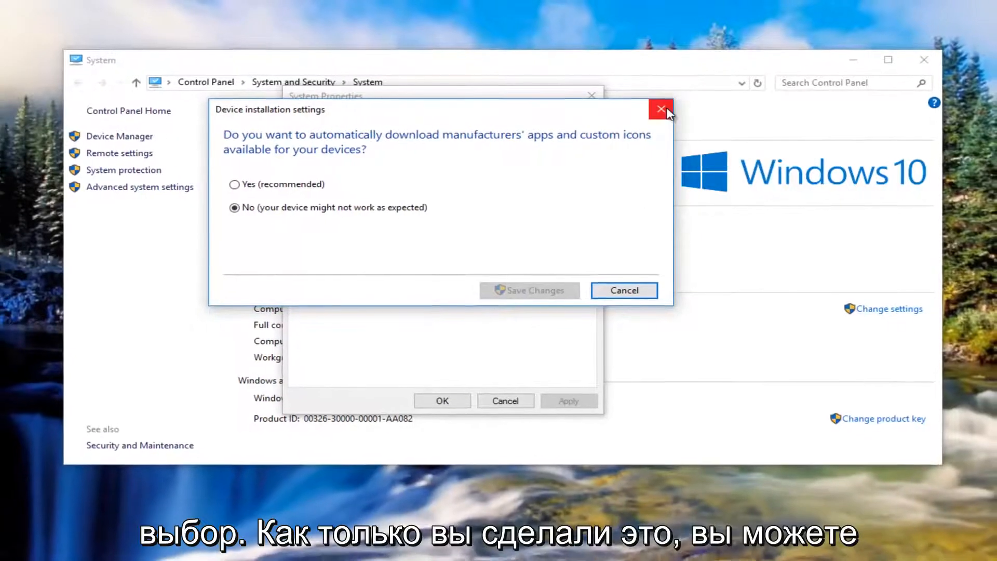
{"action": "left_click", "coordinate": [661, 109]}
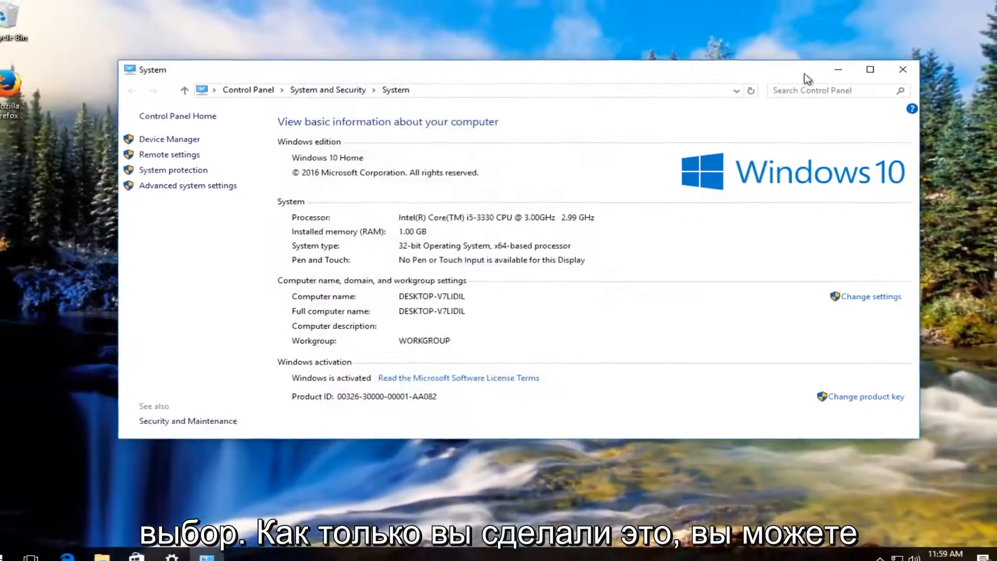
{"action": "left_click", "coordinate": [902, 69]}
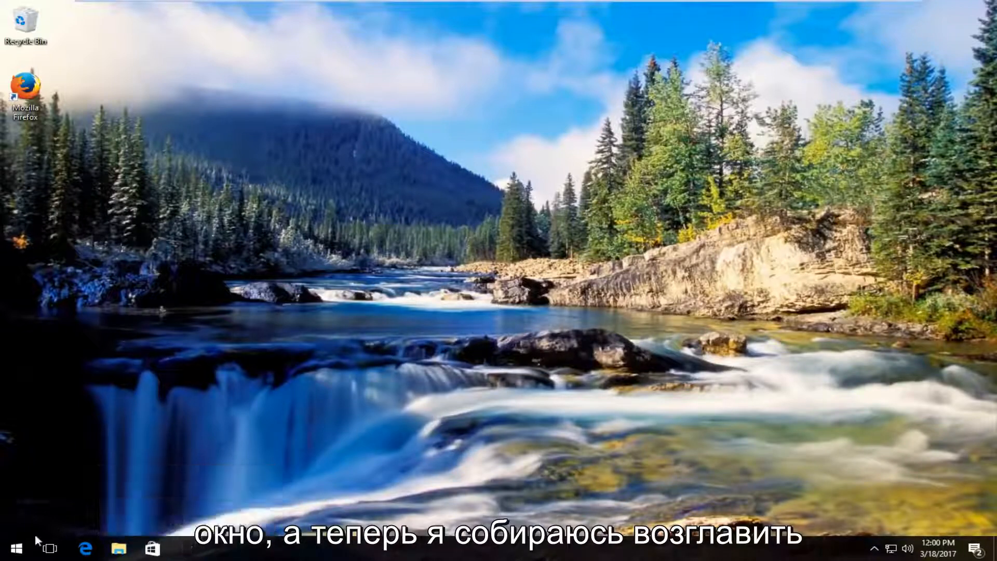
Search Start for 'device mana' and launch Device Manager.
{"action": "left_click", "coordinate": [11, 548]}
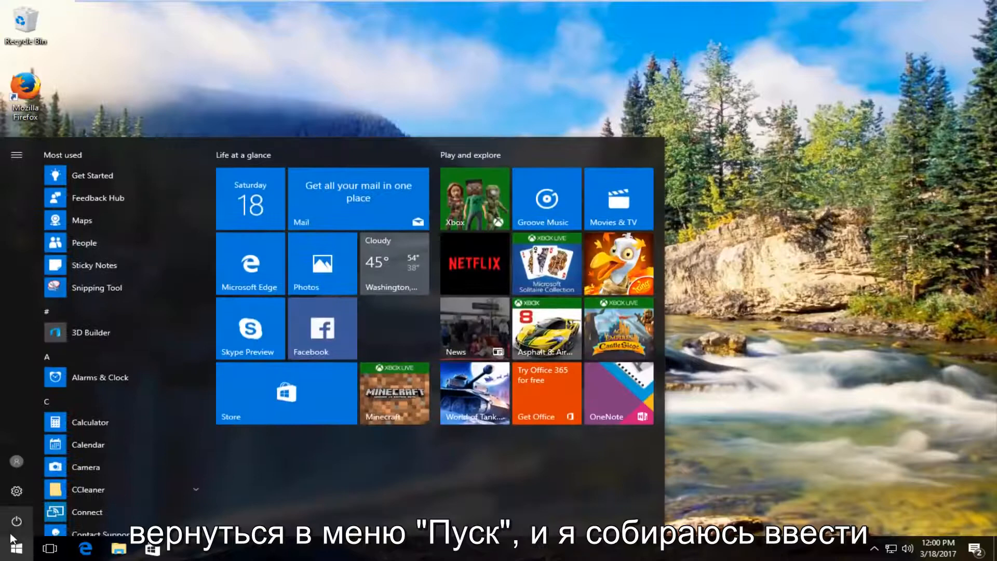
{"action": "type", "text": "device manager"}
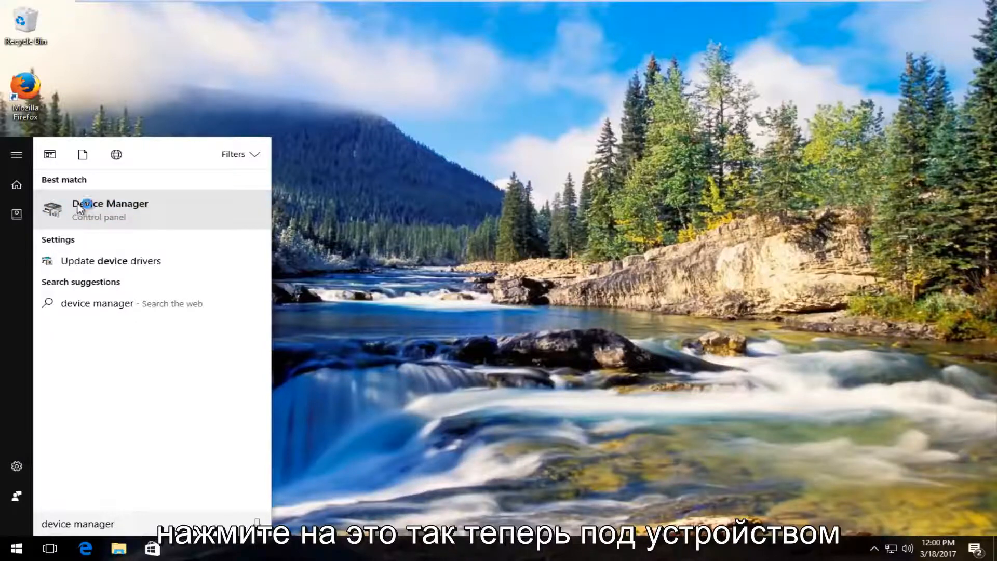
{"action": "left_click", "coordinate": [109, 209]}
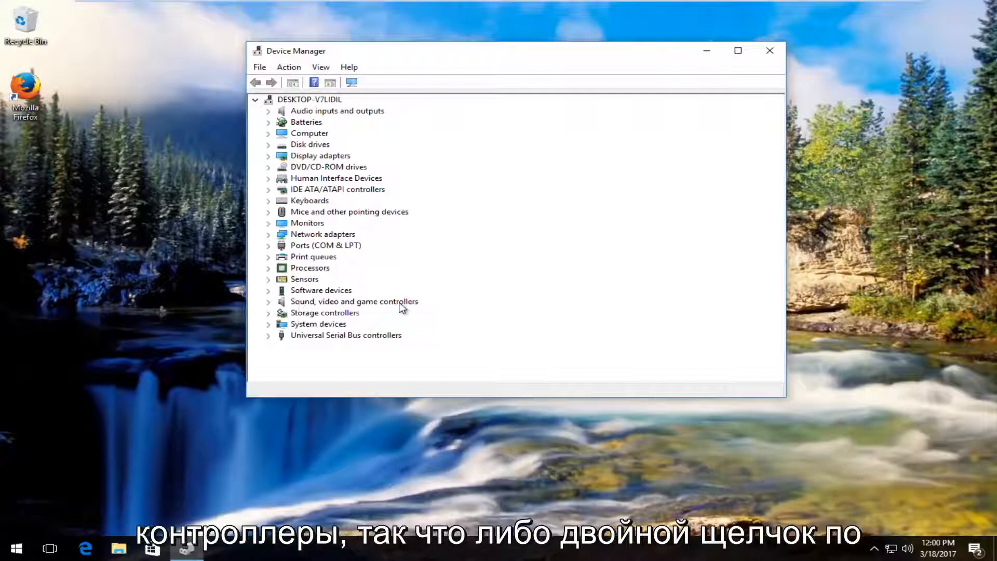
{"action": "mouse_move", "coordinate": [306, 305]}
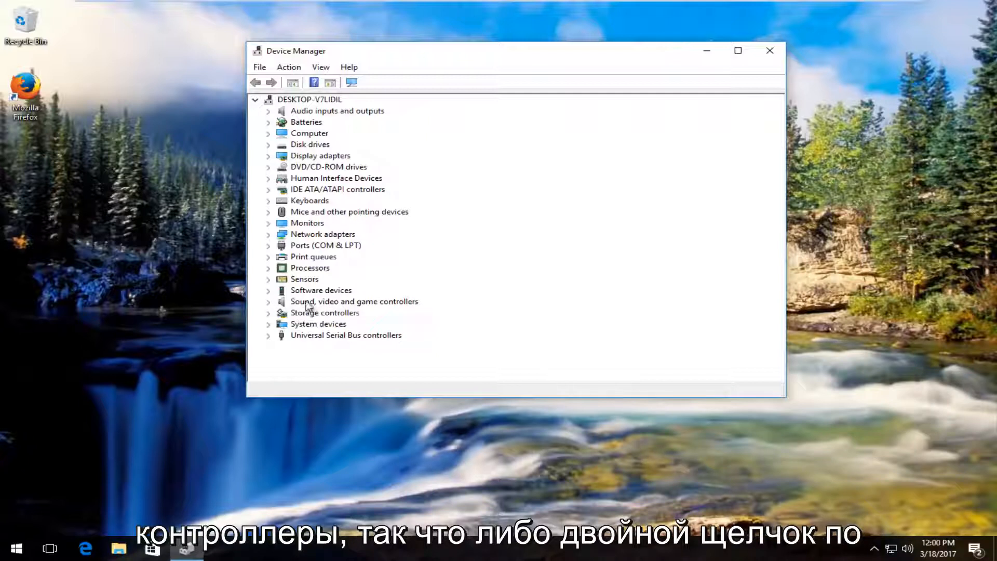
{"action": "mouse_move", "coordinate": [270, 305]}
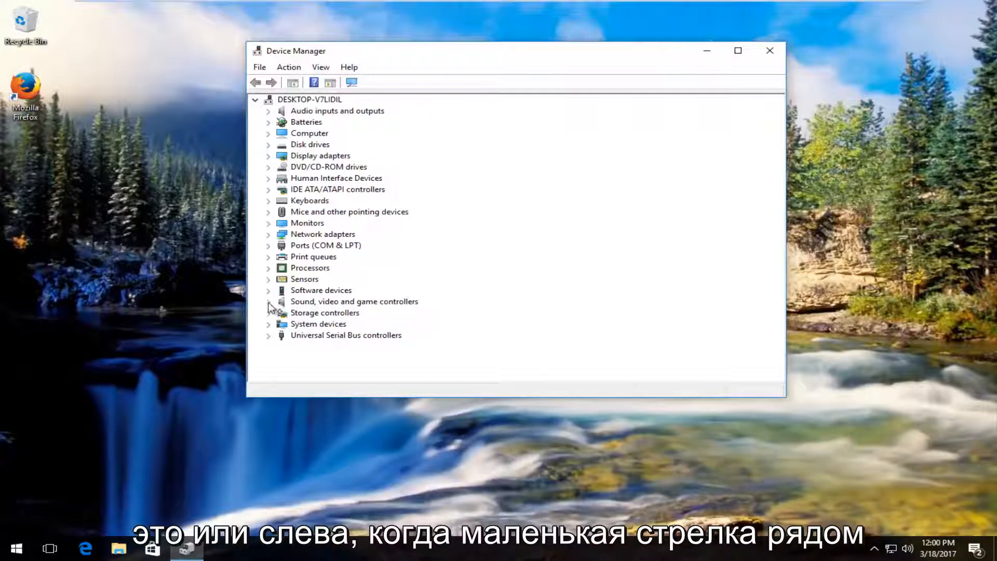
Expand Sound, video and game controllers and select High Definition Audio Device.
{"action": "left_click", "coordinate": [269, 301]}
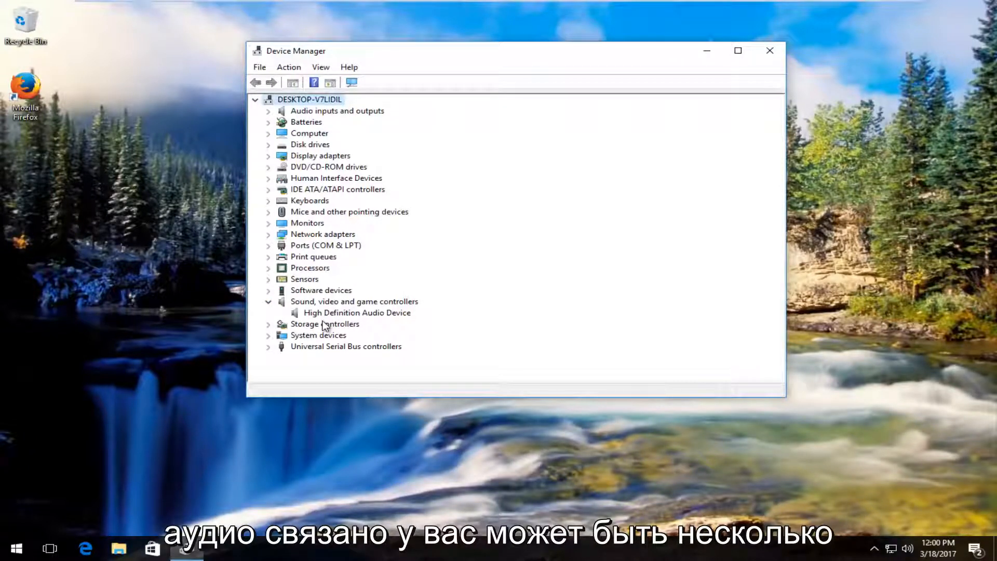
{"action": "mouse_move", "coordinate": [302, 311]}
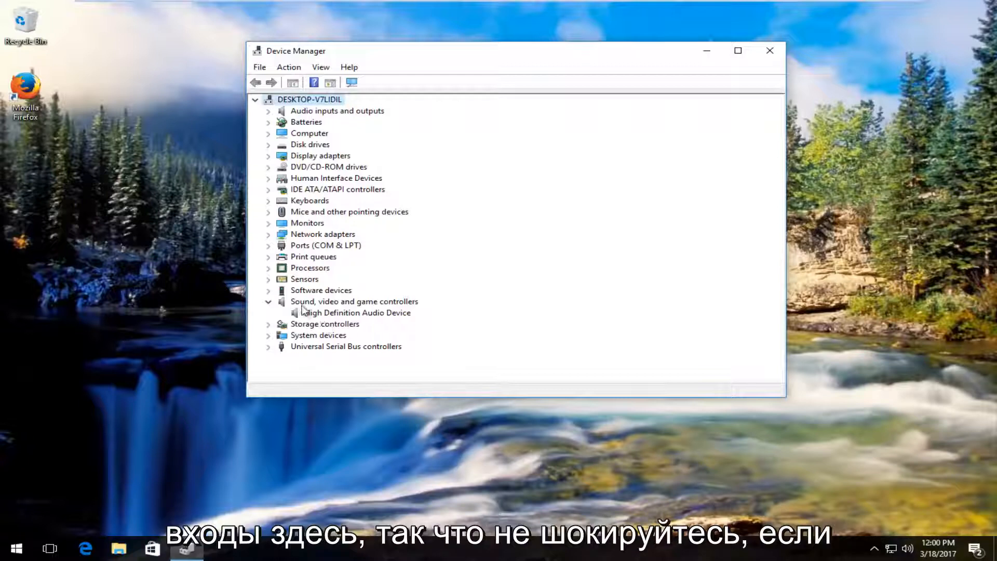
{"action": "left_click", "coordinate": [356, 312]}
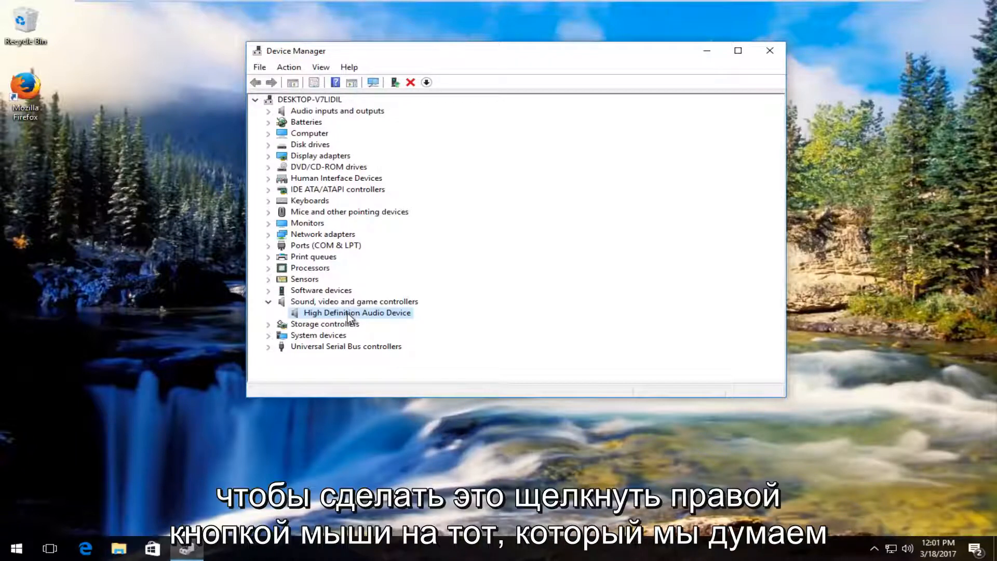
Search automatically for a newer High Definition Audio Device driver and close the up-to-date result.
{"action": "right_click", "coordinate": [356, 312]}
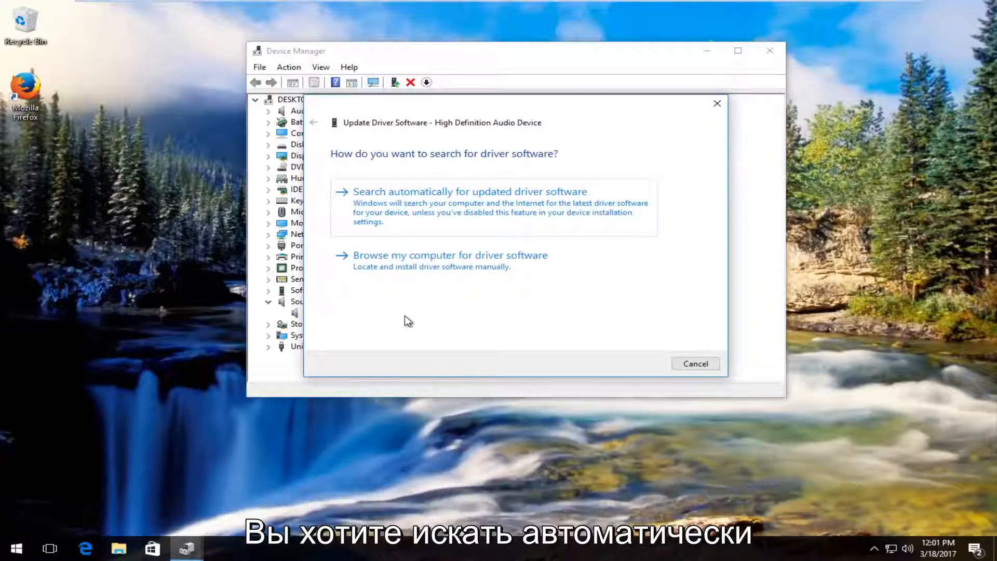
{"action": "left_click", "coordinate": [470, 190]}
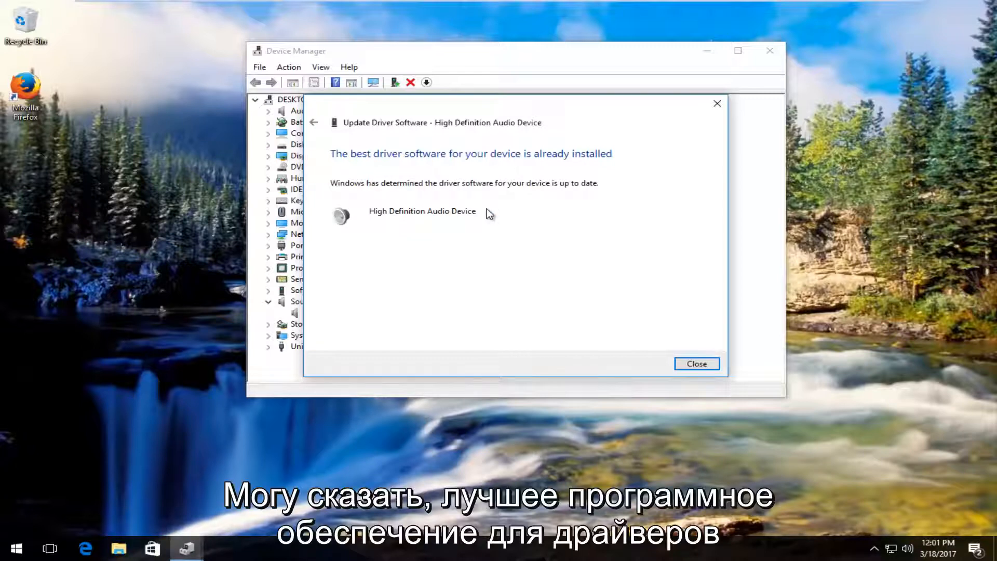
{"action": "mouse_move", "coordinate": [451, 144]}
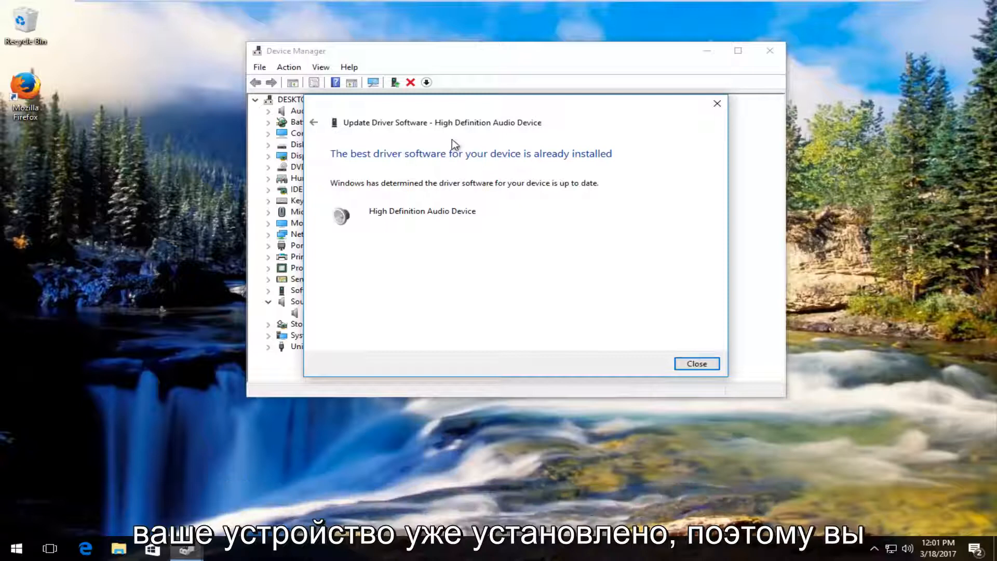
{"action": "left_click", "coordinate": [696, 363]}
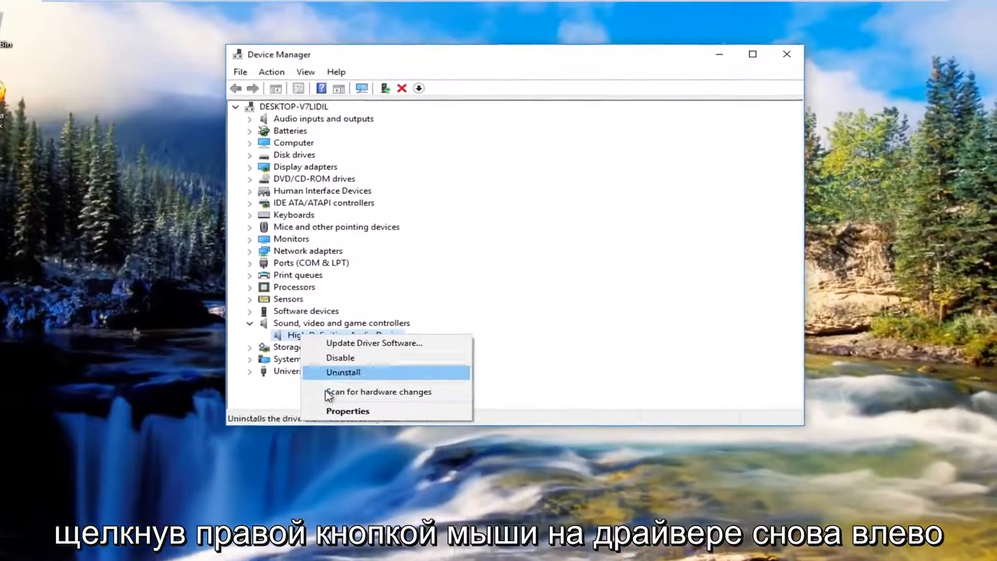
{"action": "left_click", "coordinate": [374, 342]}
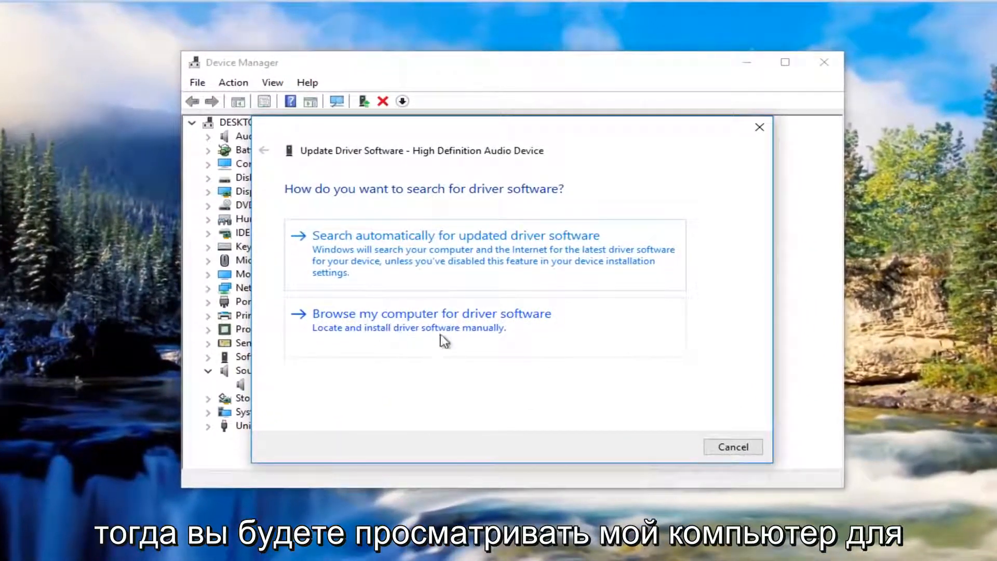
{"action": "mouse_move", "coordinate": [690, 191]}
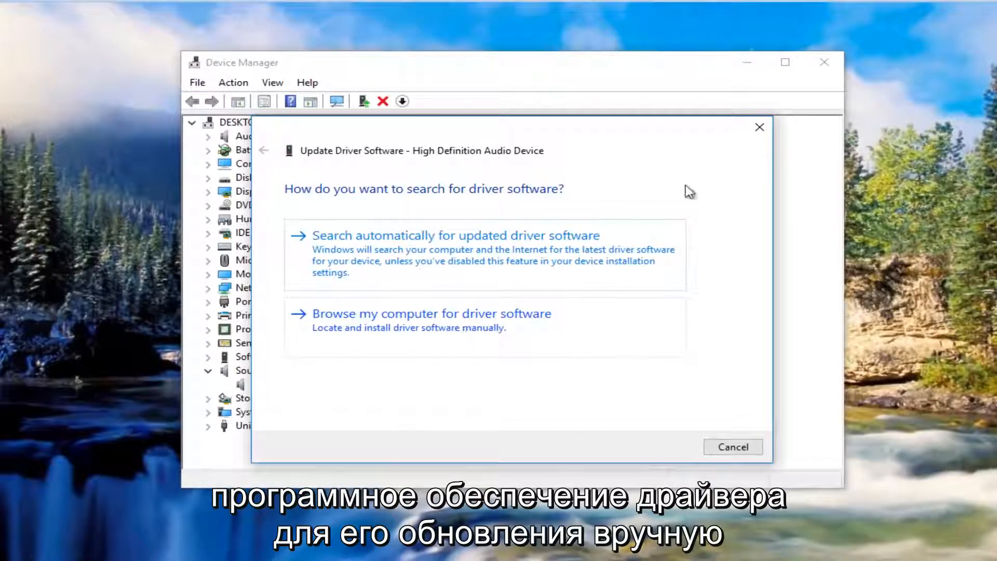
{"action": "left_click", "coordinate": [733, 446]}
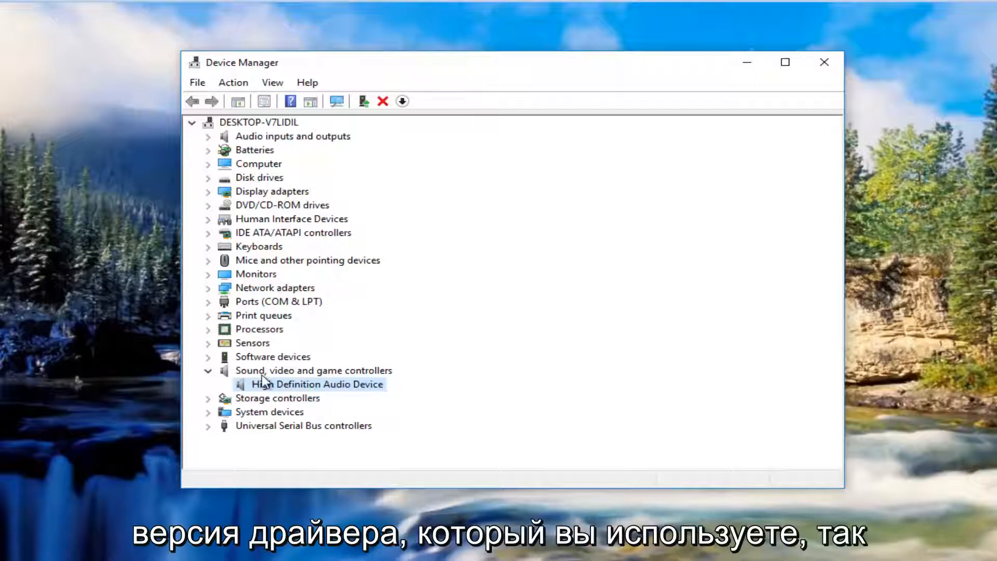
{"action": "mouse_move", "coordinate": [359, 392]}
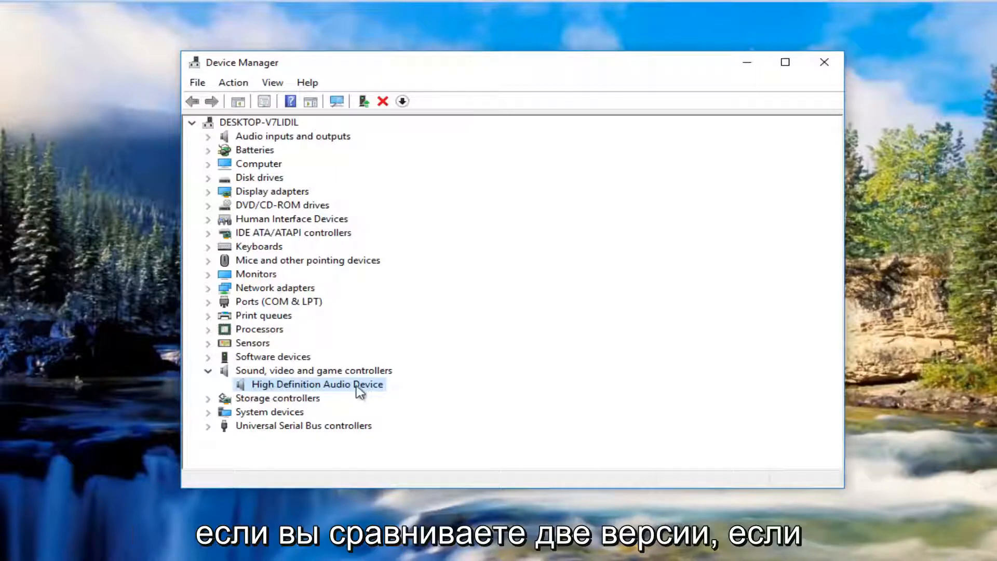
View the audio driver details: Microsoft, 7/15/2016, version 10.0.14393.0, rollback unavailable.
{"action": "right_click", "coordinate": [316, 383]}
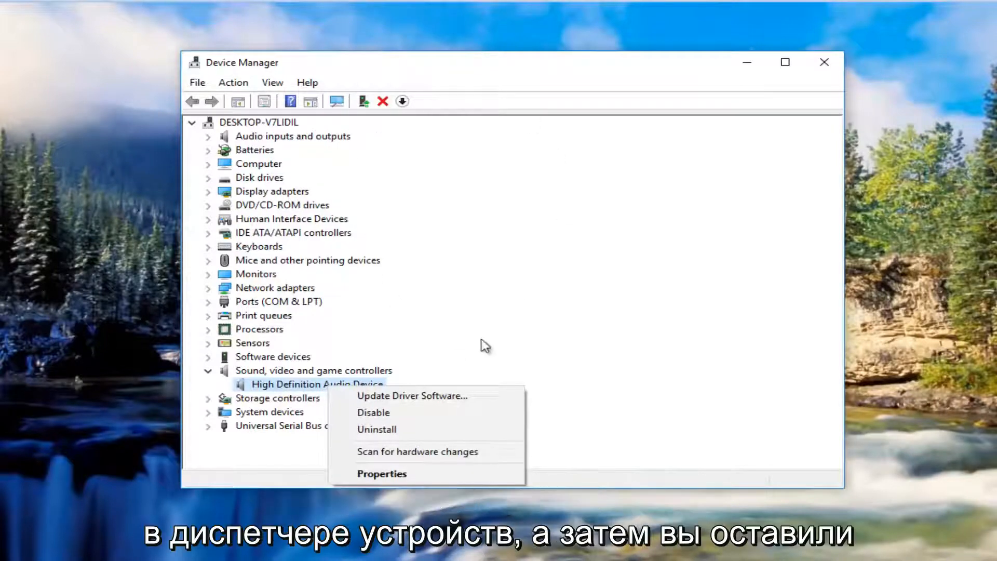
{"action": "left_click", "coordinate": [382, 474]}
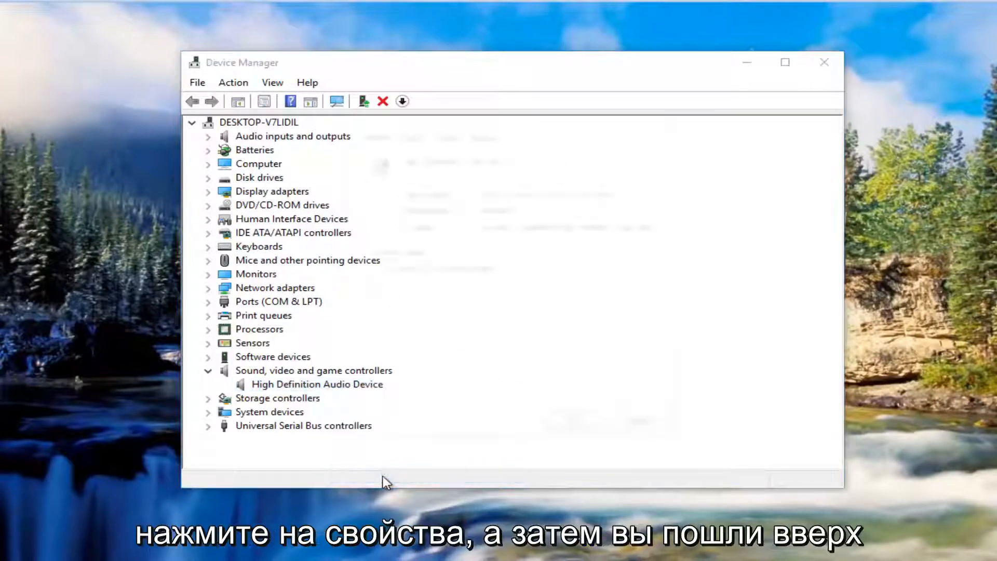
{"action": "double_click", "coordinate": [317, 383]}
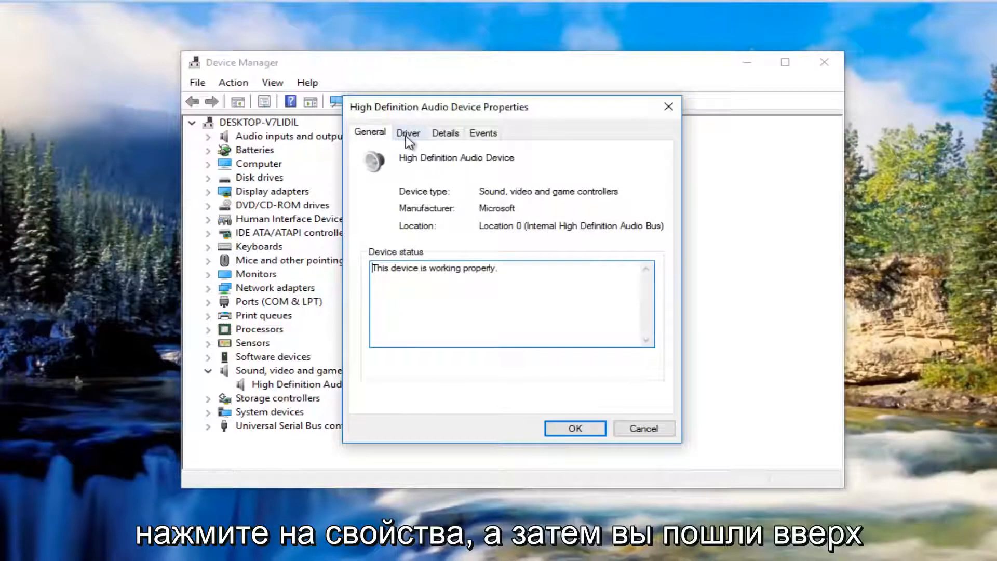
{"action": "left_click", "coordinate": [409, 132]}
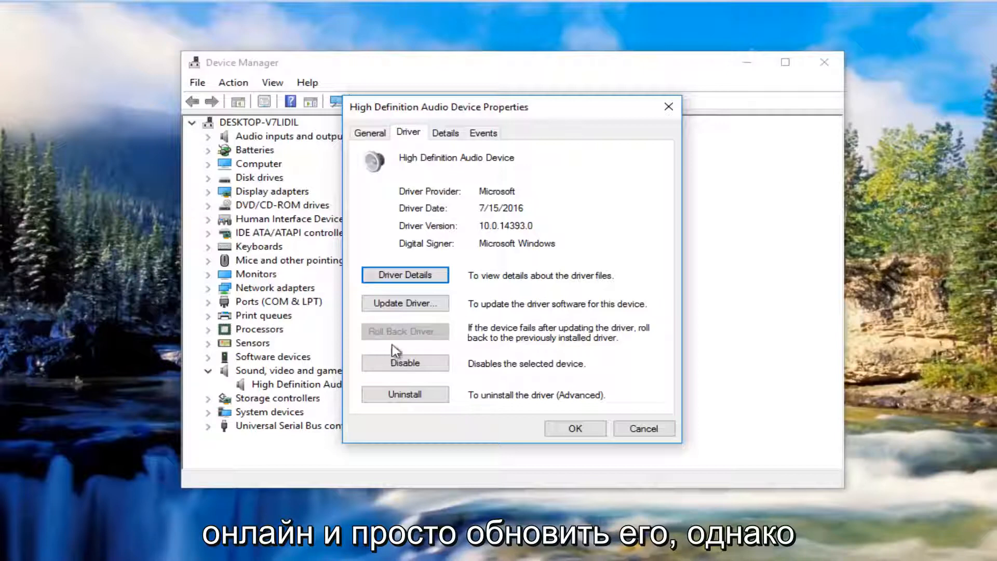
{"action": "mouse_move", "coordinate": [396, 335]}
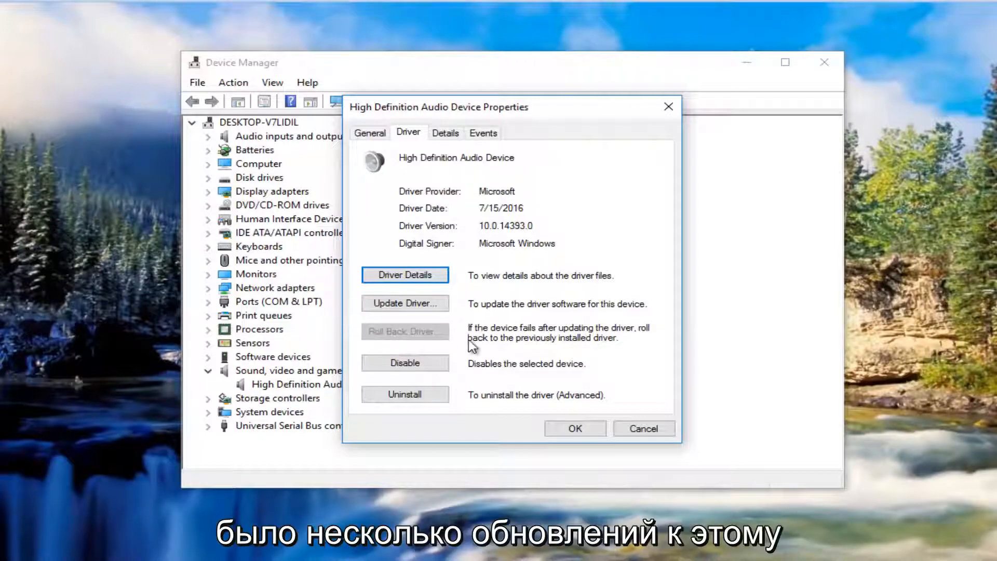
{"action": "mouse_move", "coordinate": [478, 344]}
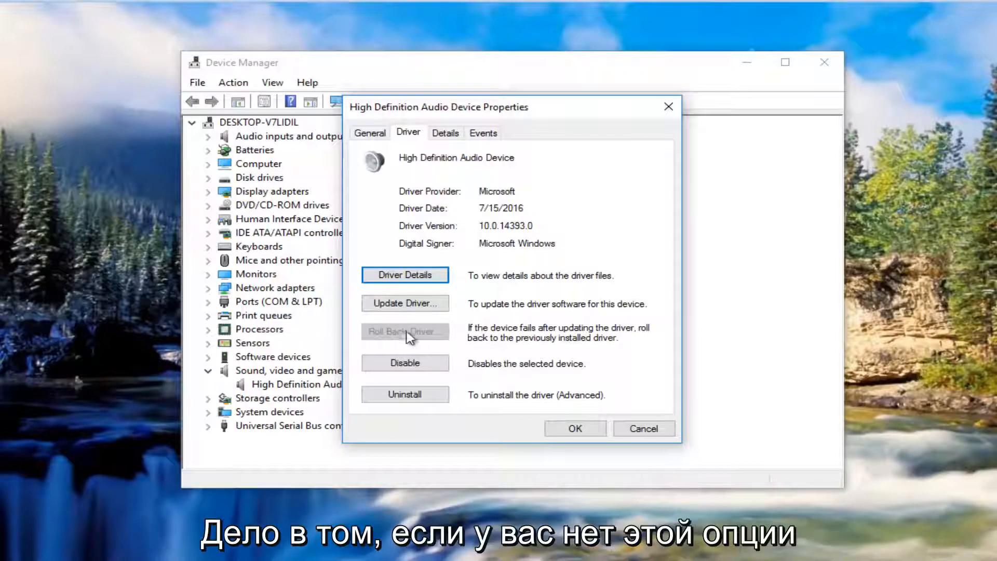
{"action": "mouse_move", "coordinate": [431, 332]}
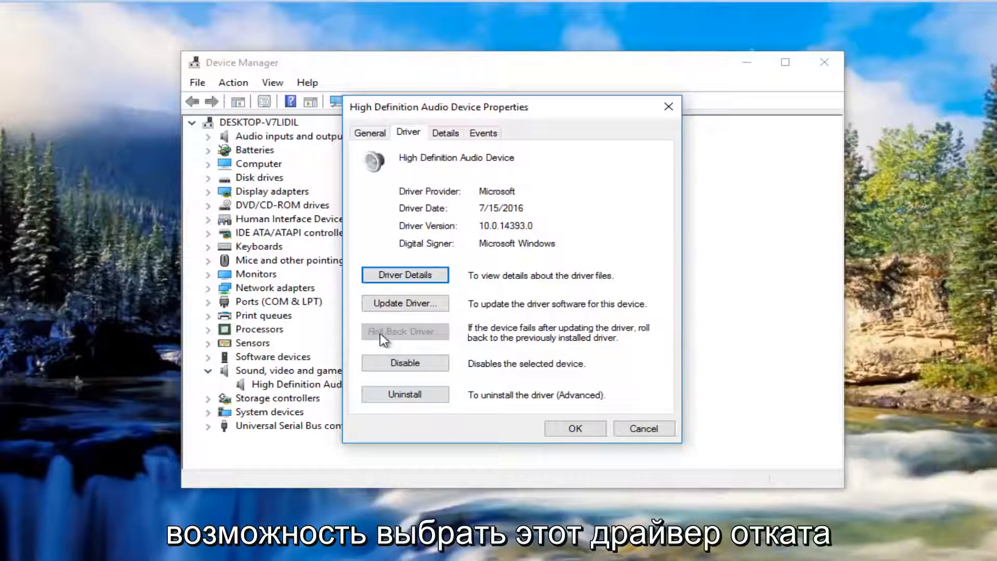
{"action": "mouse_move", "coordinate": [432, 343]}
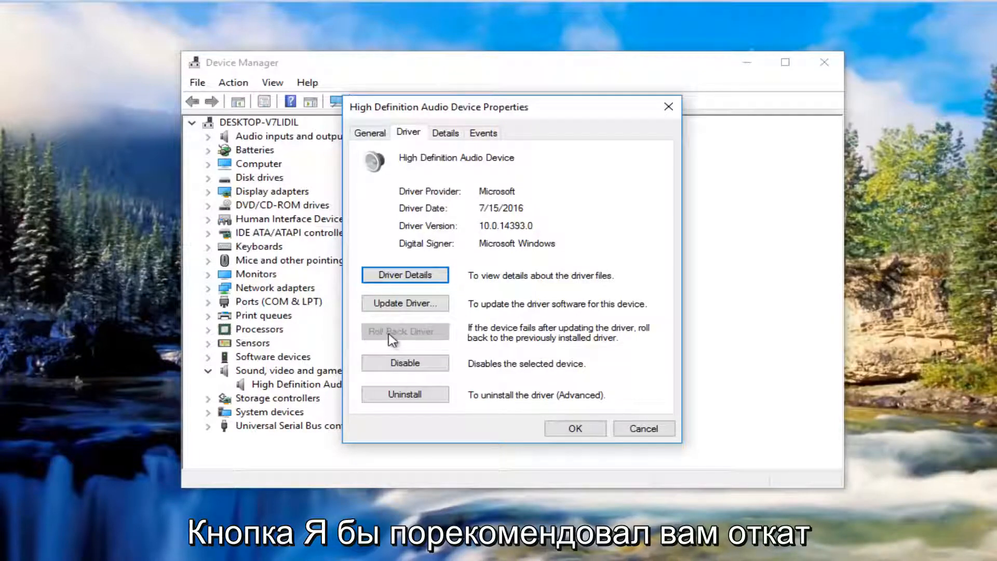
{"action": "mouse_move", "coordinate": [305, 343]}
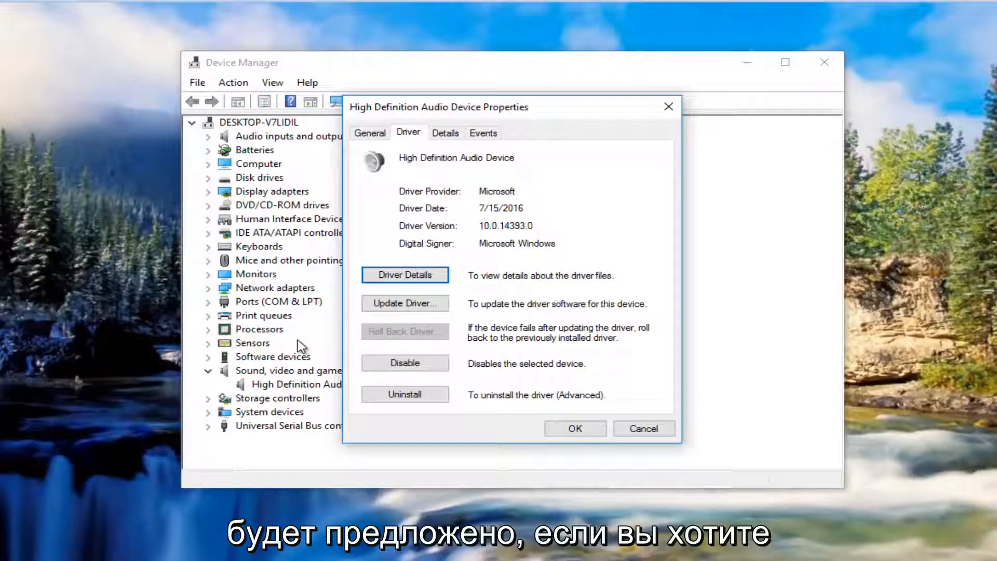
{"action": "mouse_move", "coordinate": [512, 316]}
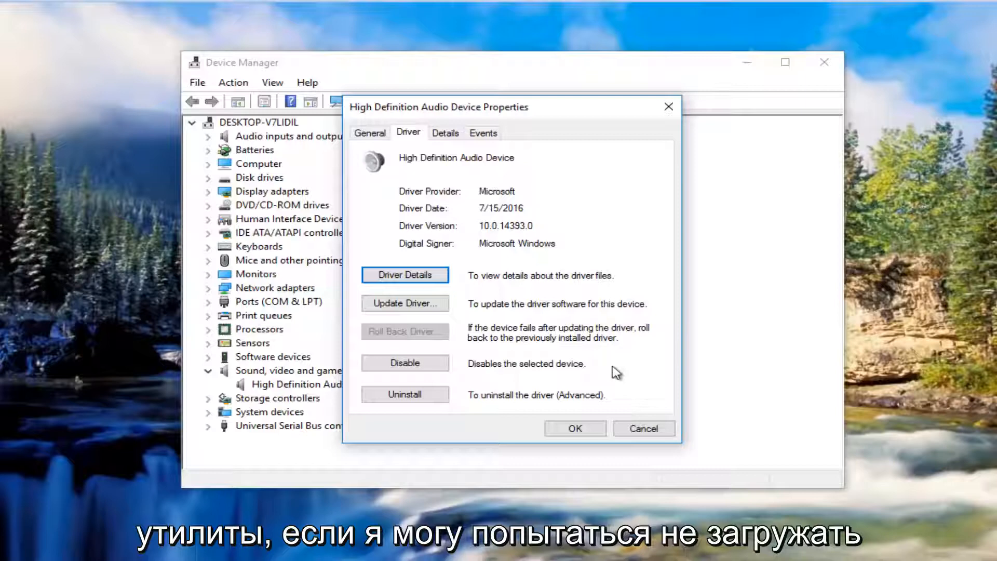
{"action": "mouse_move", "coordinate": [184, 283]}
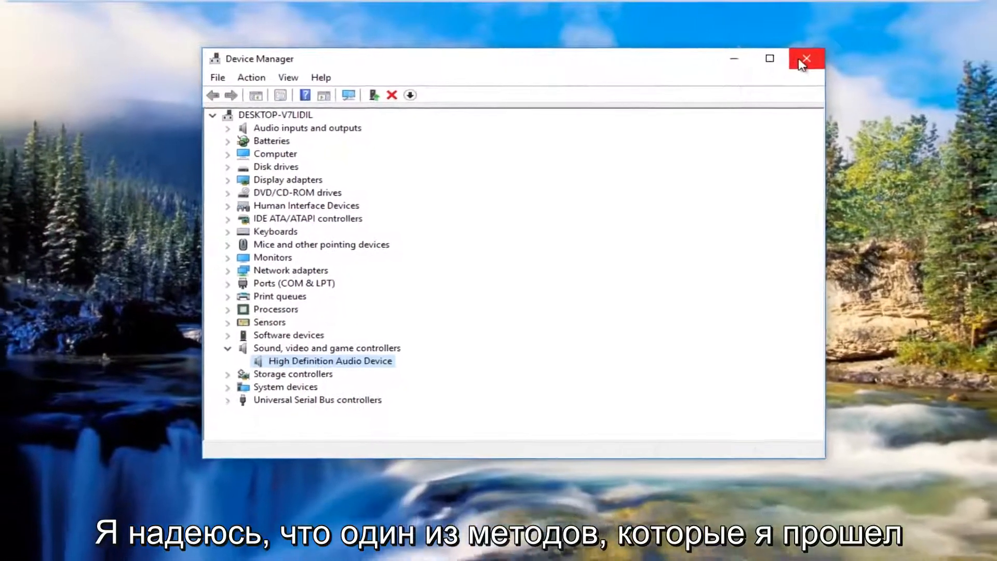
Close the Device Manager window.
{"action": "left_click", "coordinate": [806, 57]}
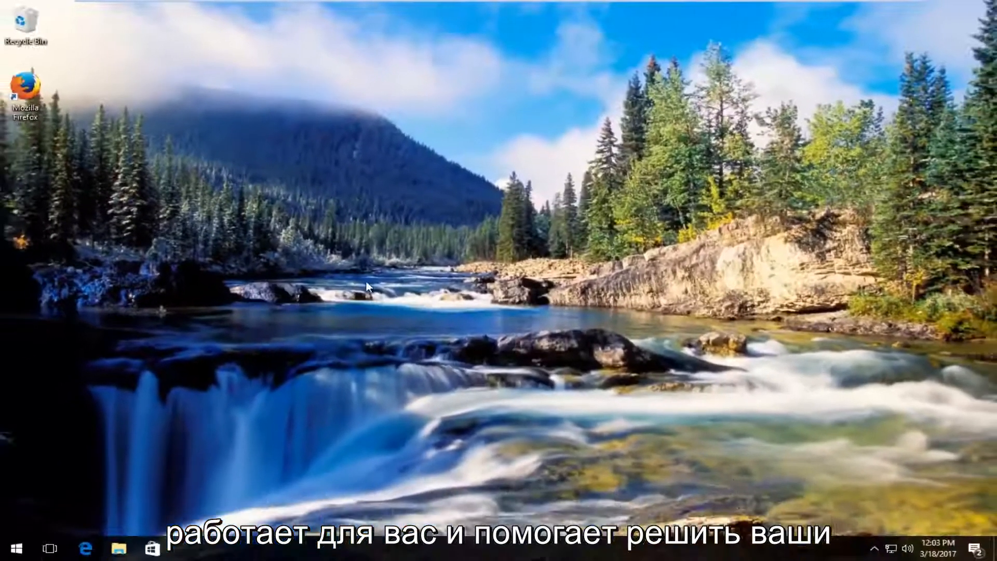